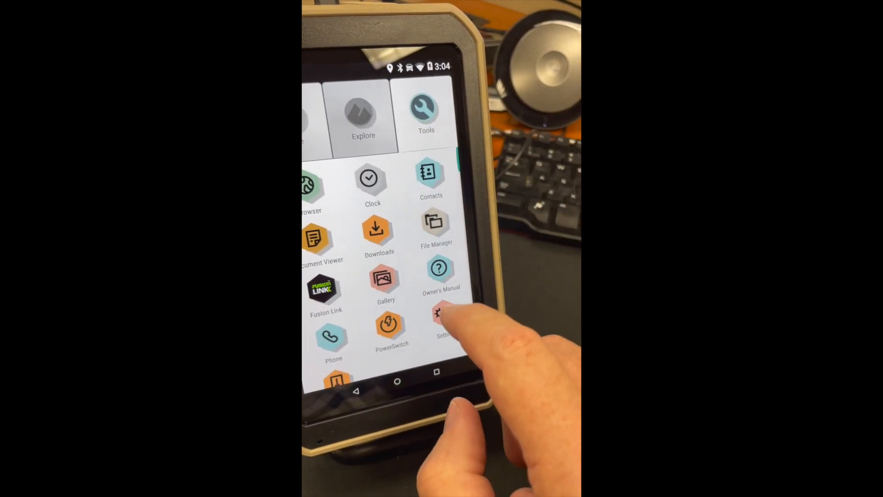
Open Settings > About device and tap Build number toward enabling developer mode
{"action": "left_click", "coordinate": [443, 321]}
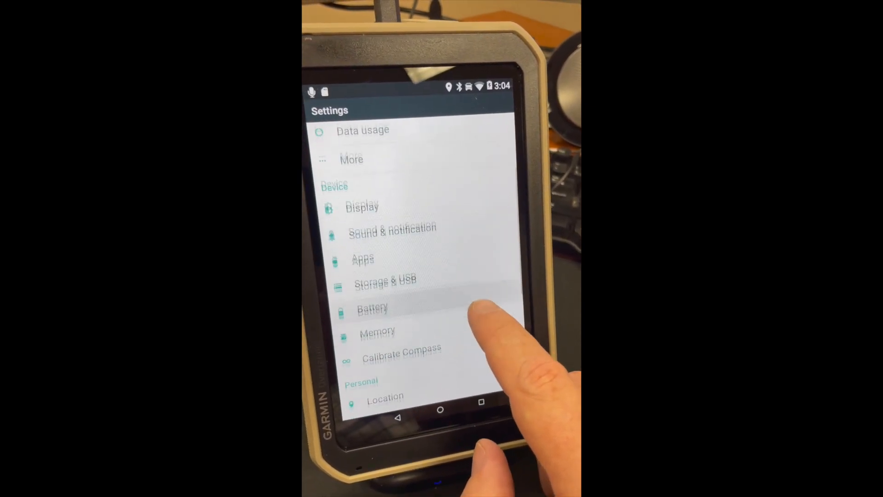
{"action": "scroll", "scroll_direction": "down", "scroll_amount": 3}
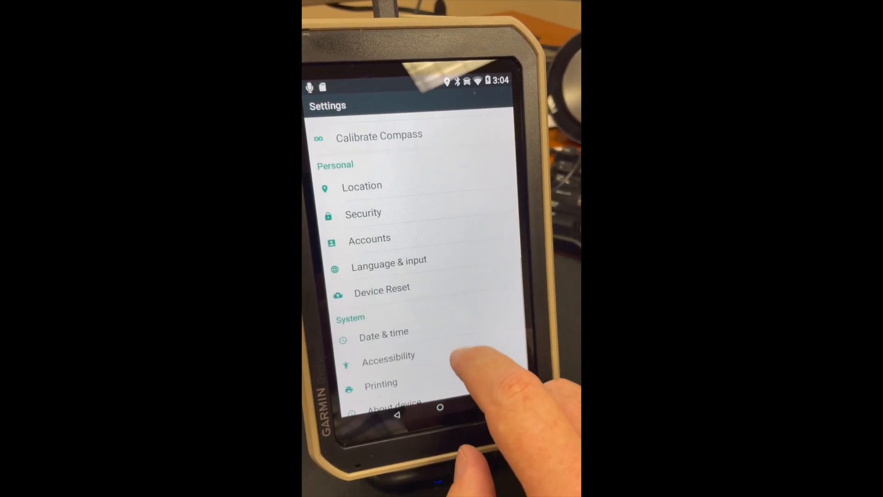
{"action": "left_click", "coordinate": [394, 402]}
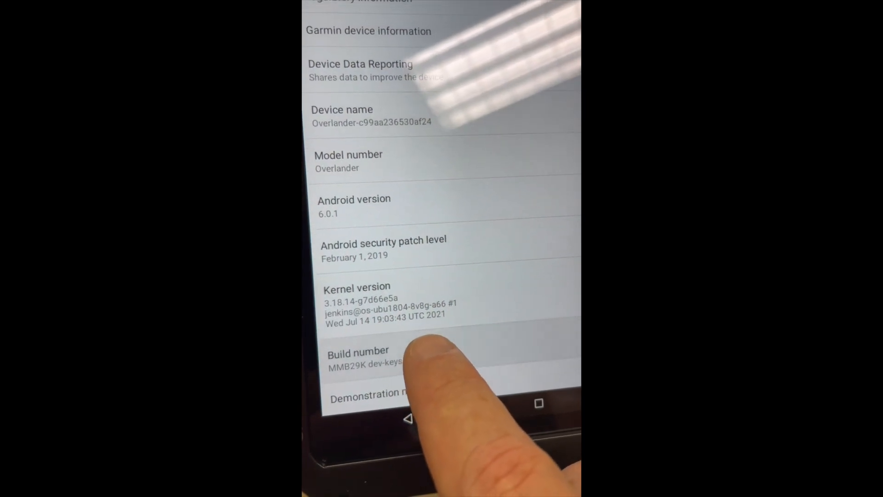
{"action": "left_click", "coordinate": [357, 357]}
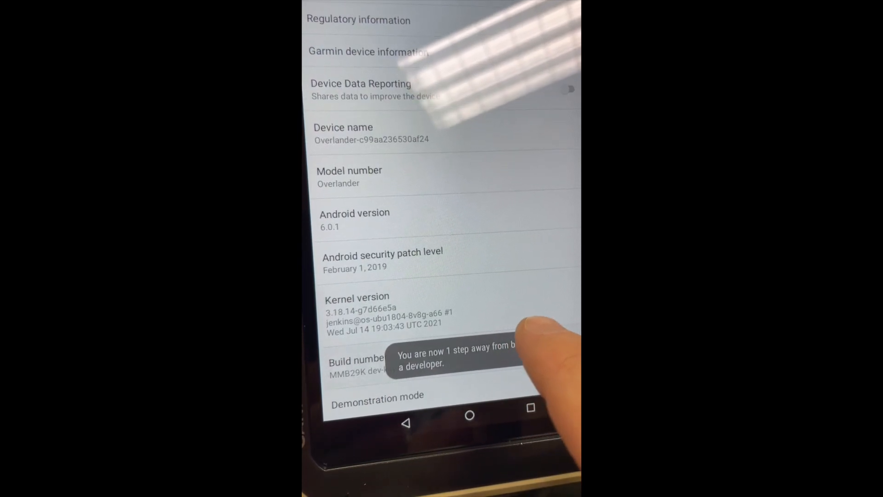
{"action": "left_click", "coordinate": [353, 361]}
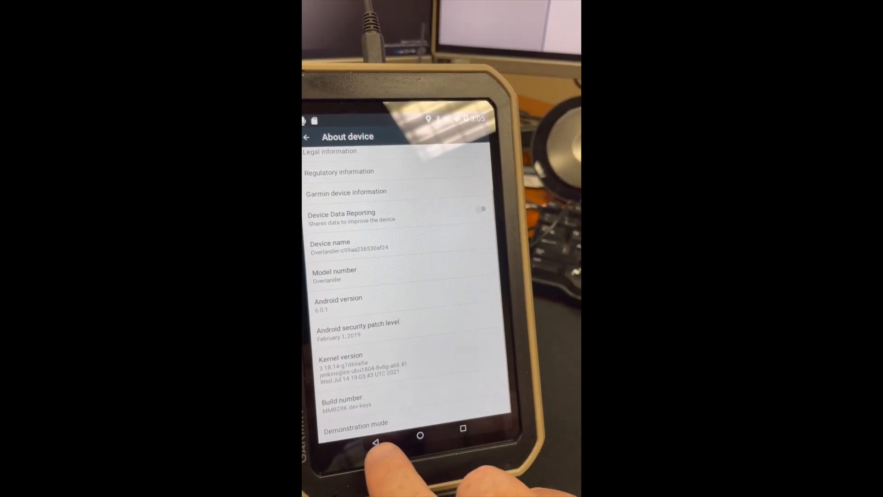
Go back to the main Settings list and scroll to the new Developer options entry
{"action": "left_click", "coordinate": [376, 442]}
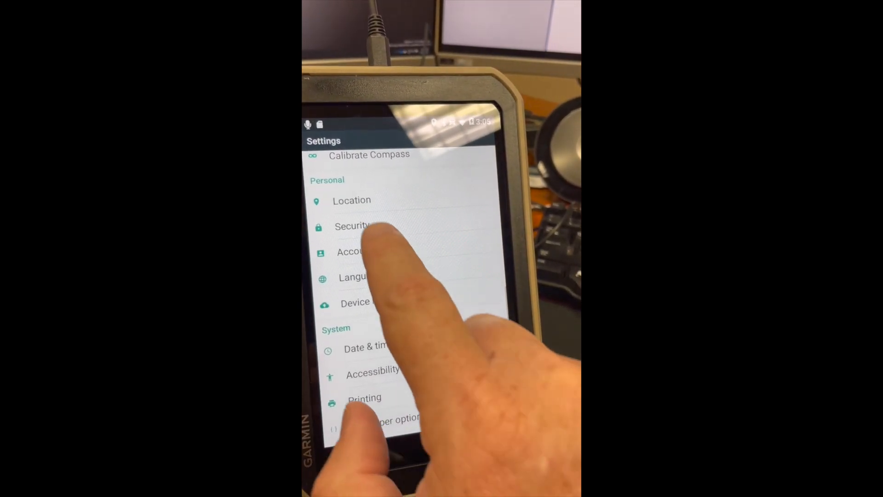
{"action": "scroll", "scroll_direction": "down", "scroll_amount": 3}
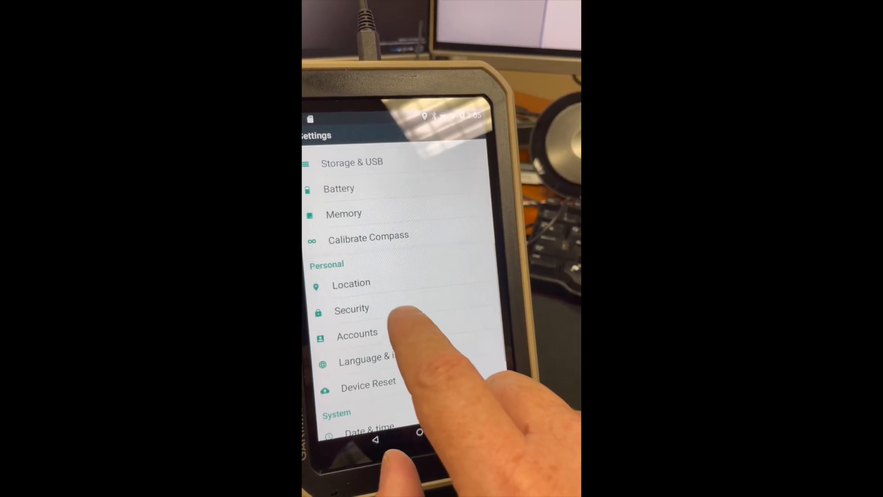
{"action": "left_click", "coordinate": [351, 309]}
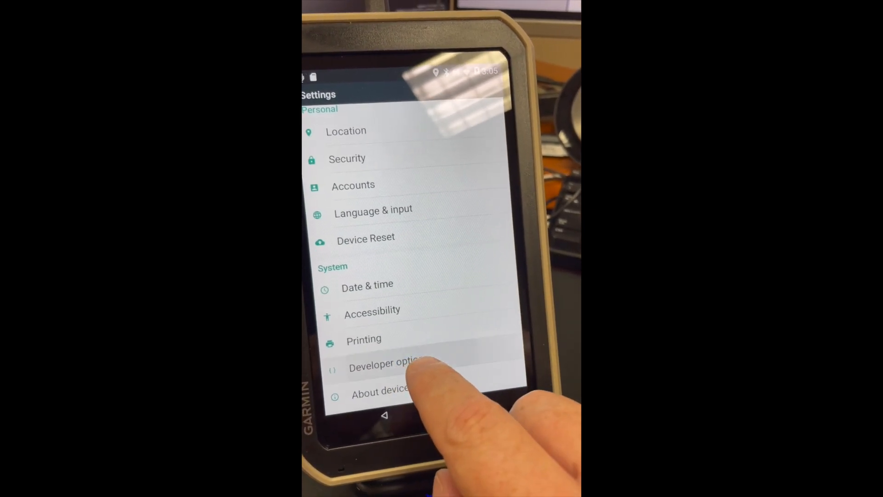
Open Developer options and toggle the needed developer switch
{"action": "left_click", "coordinate": [386, 363]}
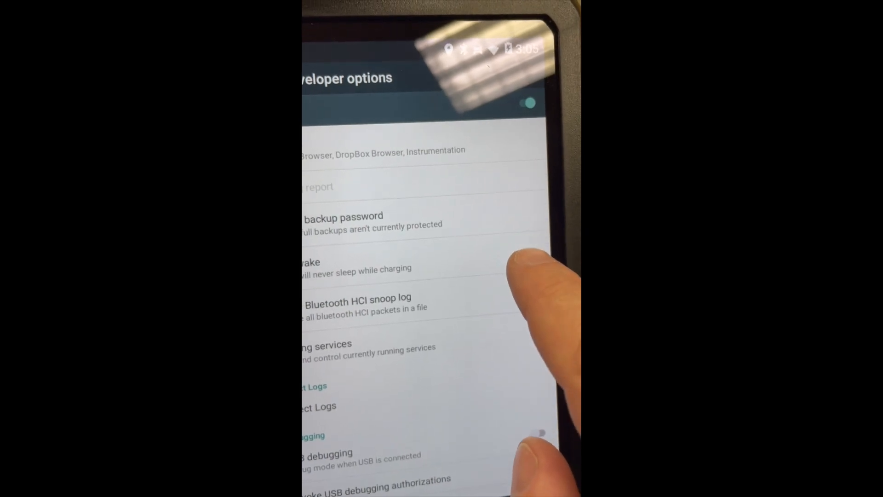
{"action": "left_click", "coordinate": [512, 267]}
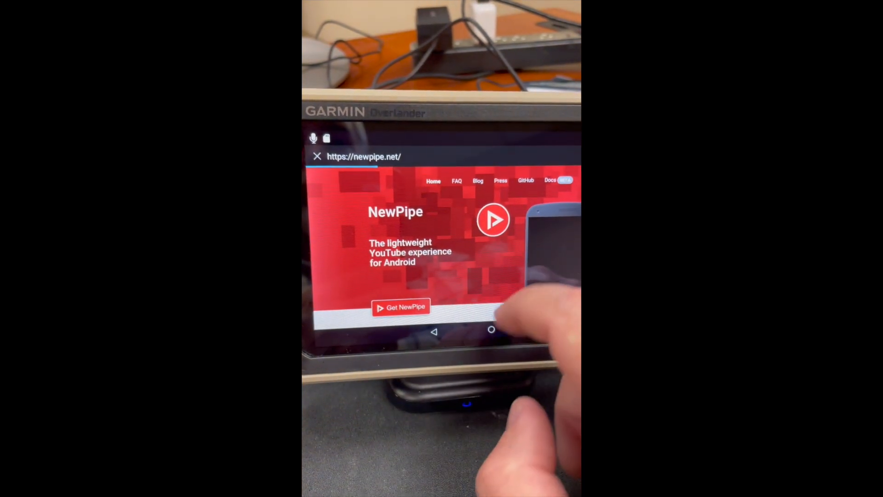
Download the NewPipe v0.21.9 APK from newpipe.net, then go Home
{"action": "scroll", "scroll_direction": "down", "scroll_amount": 3}
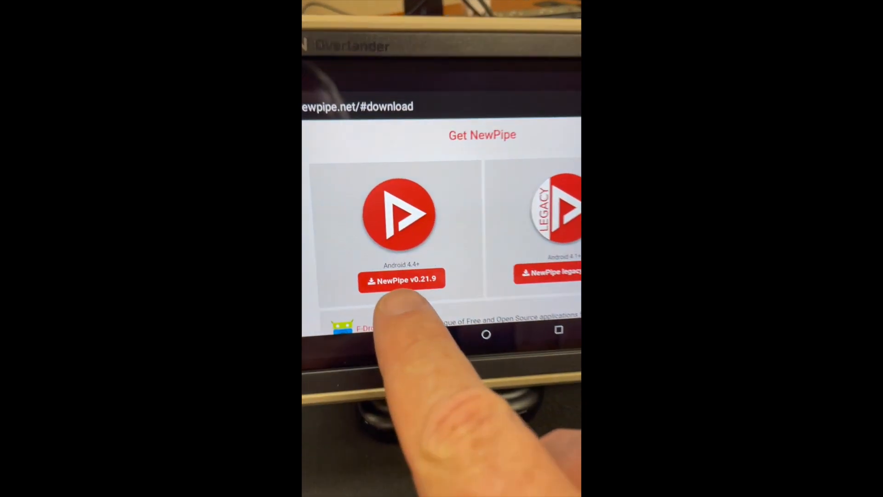
{"action": "left_click", "coordinate": [402, 280]}
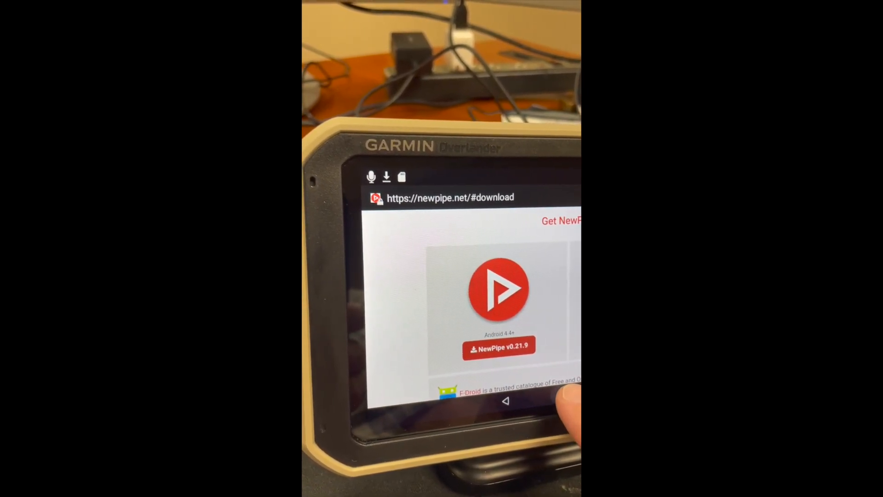
{"action": "left_click", "coordinate": [506, 400]}
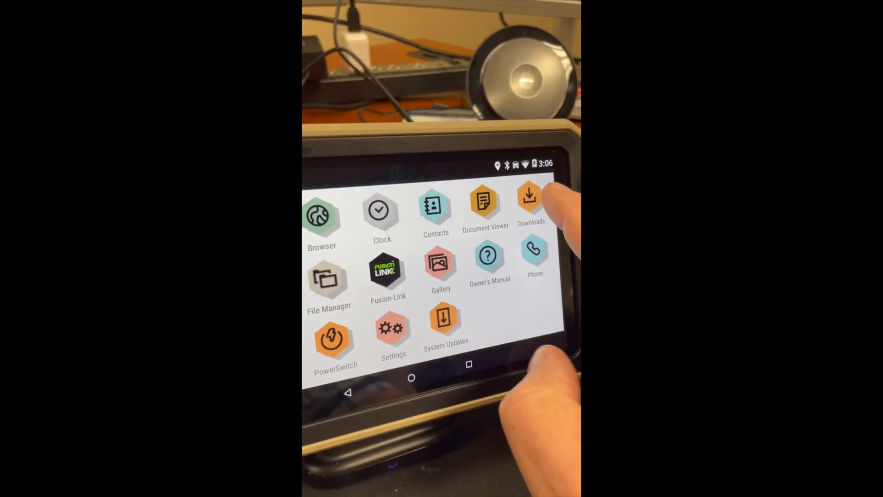
Install NewPipe_v0.21.9.apk from Downloads through the Package Installer
{"action": "left_click", "coordinate": [530, 200]}
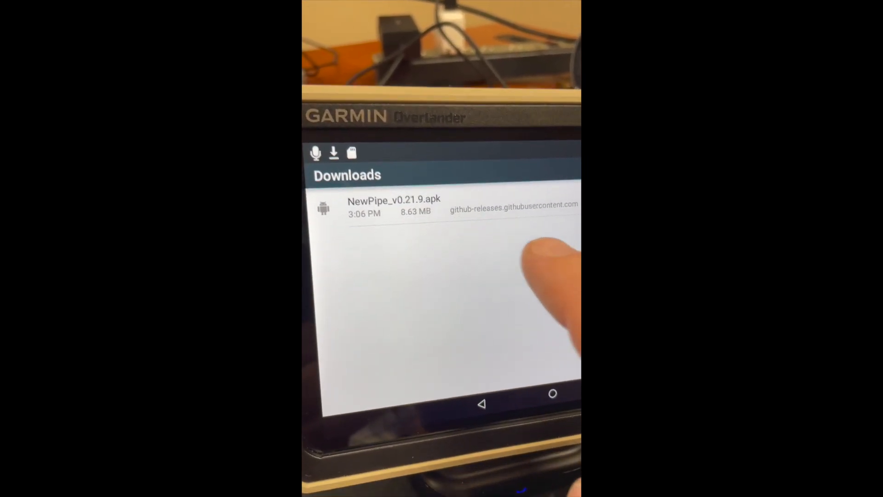
{"action": "left_click", "coordinate": [394, 203]}
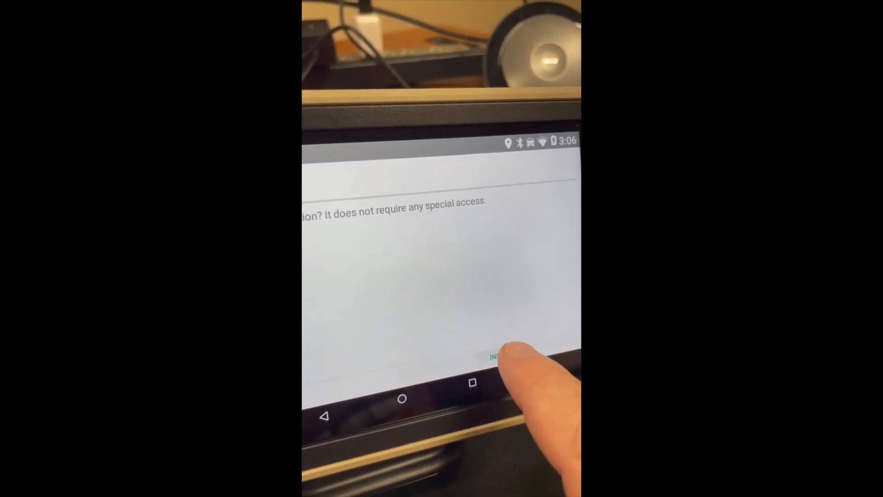
{"action": "left_click", "coordinate": [496, 356]}
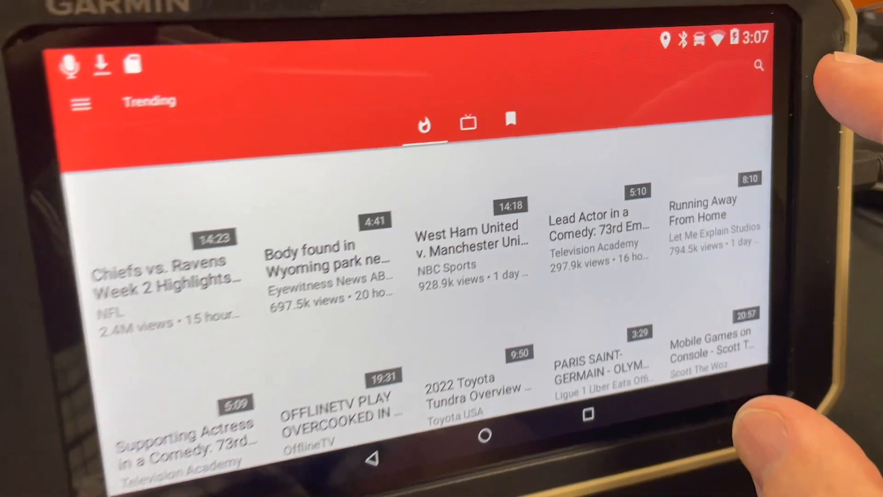
Search NewPipe for 'darkside overland' to reach a Darkside Overland video
{"action": "left_click", "coordinate": [758, 66]}
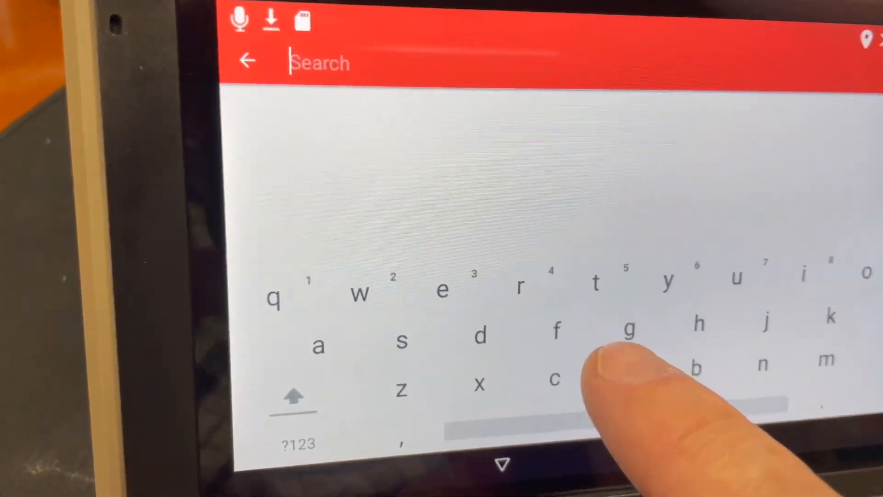
{"action": "type", "text": "darkside"}
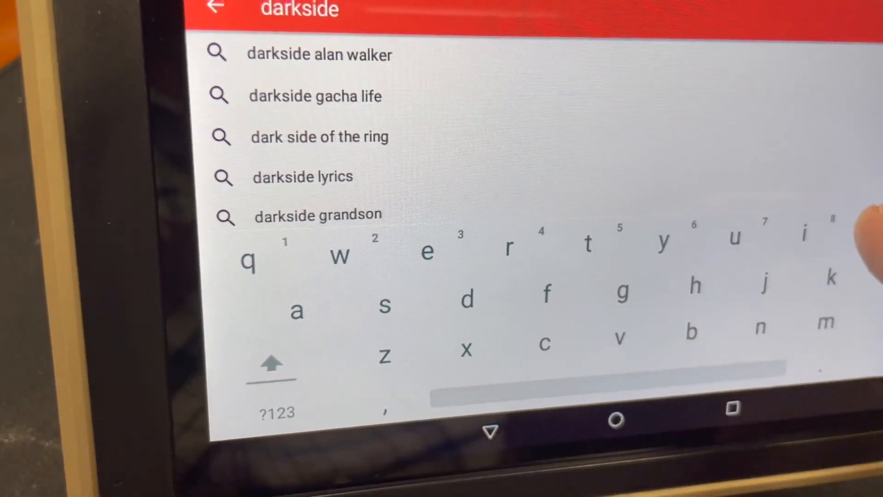
{"action": "type", "text": "over"}
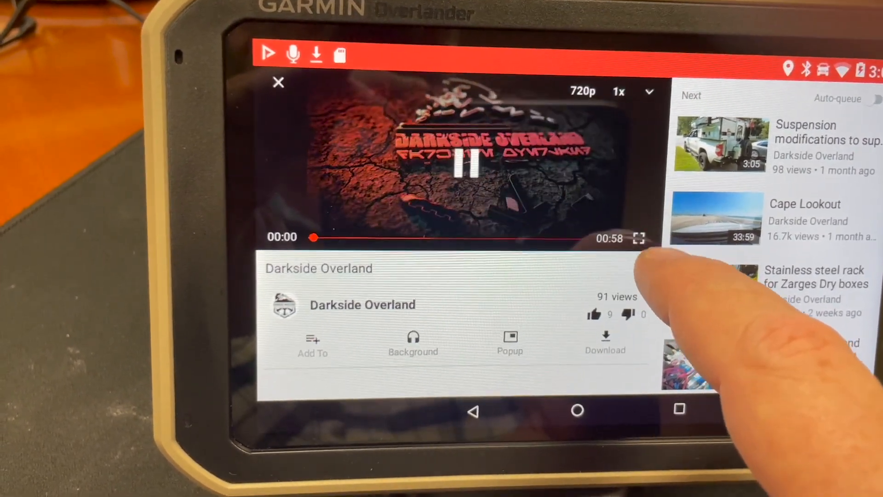
Watch the Darkside Overland video full screen, then return to the home screen
{"action": "left_click", "coordinate": [638, 237]}
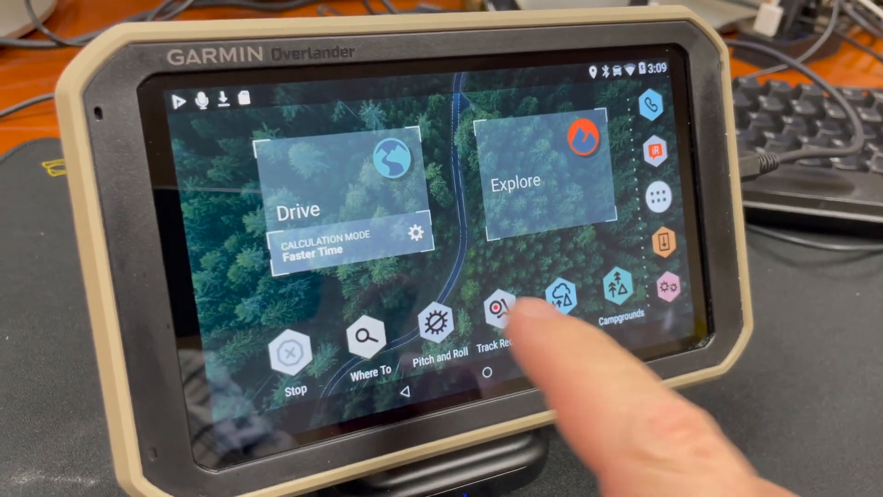
Launch NewPipe from the Tools apps screen to return to the Darkside Overland video
{"action": "left_click", "coordinate": [656, 194]}
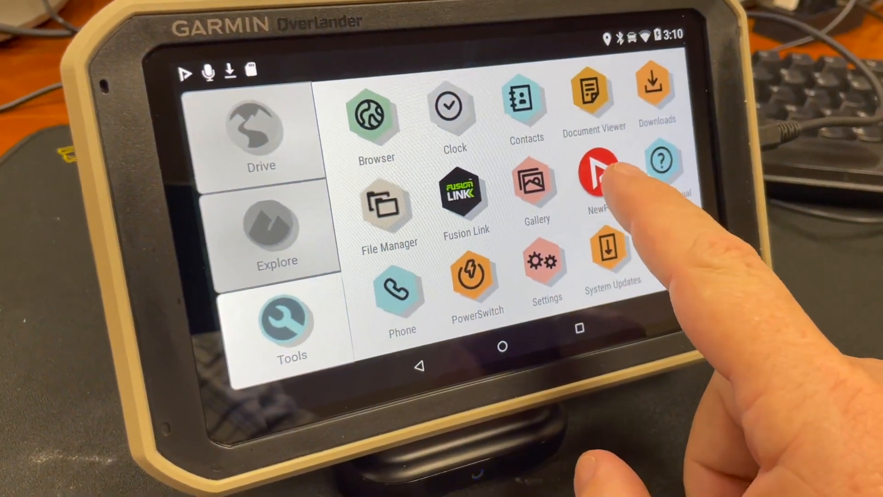
{"action": "left_click", "coordinate": [595, 168]}
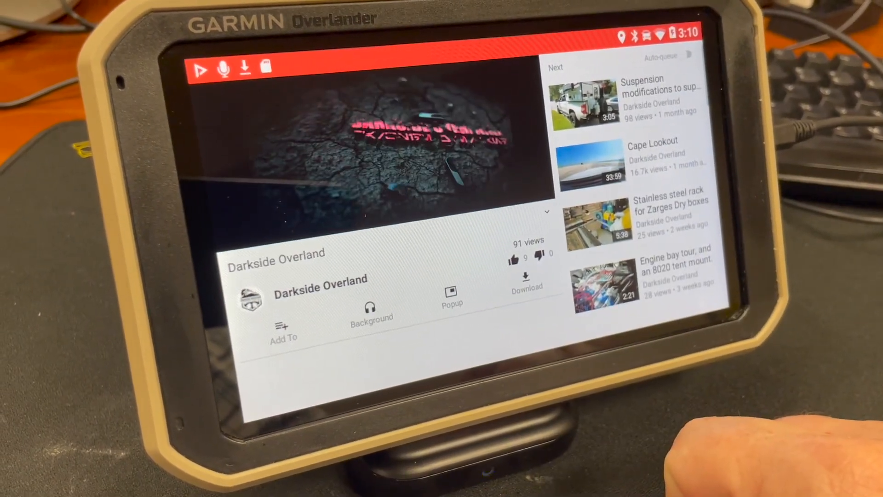